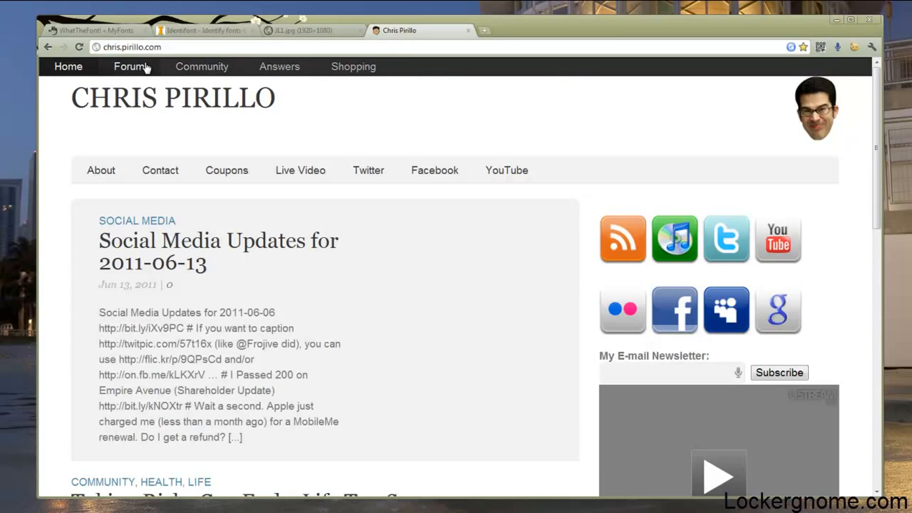
mouse_move(241, 103)
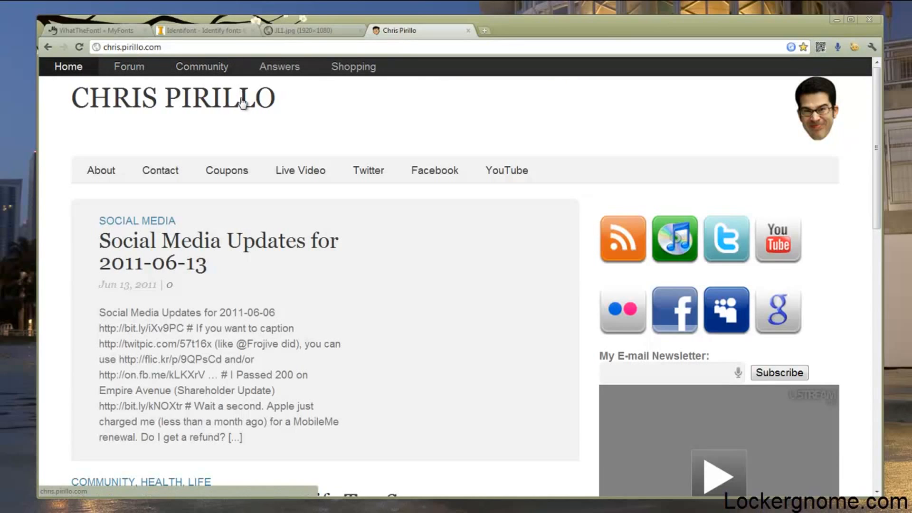
mouse_move(205, 128)
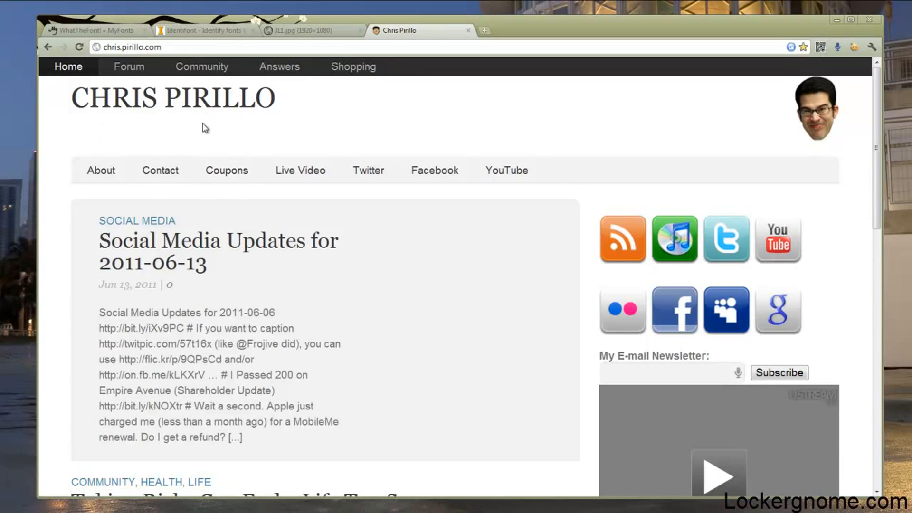
mouse_move(226, 143)
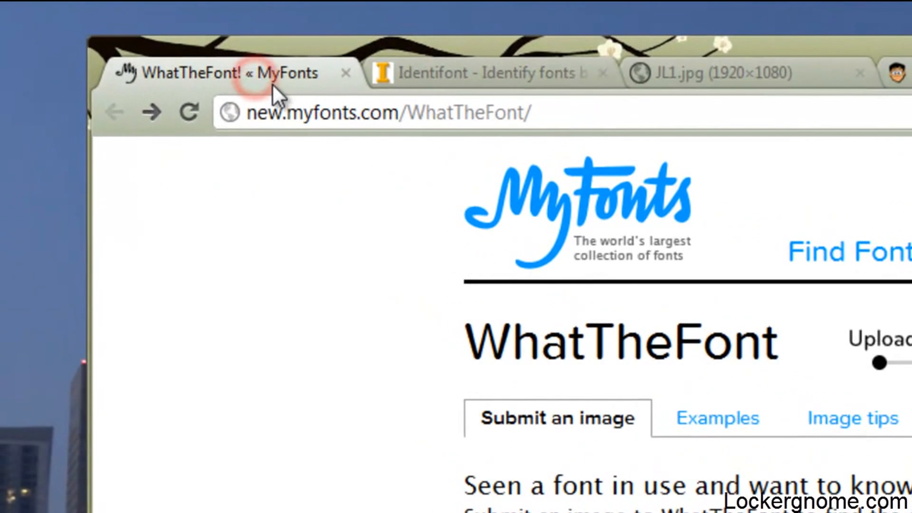
mouse_move(403, 151)
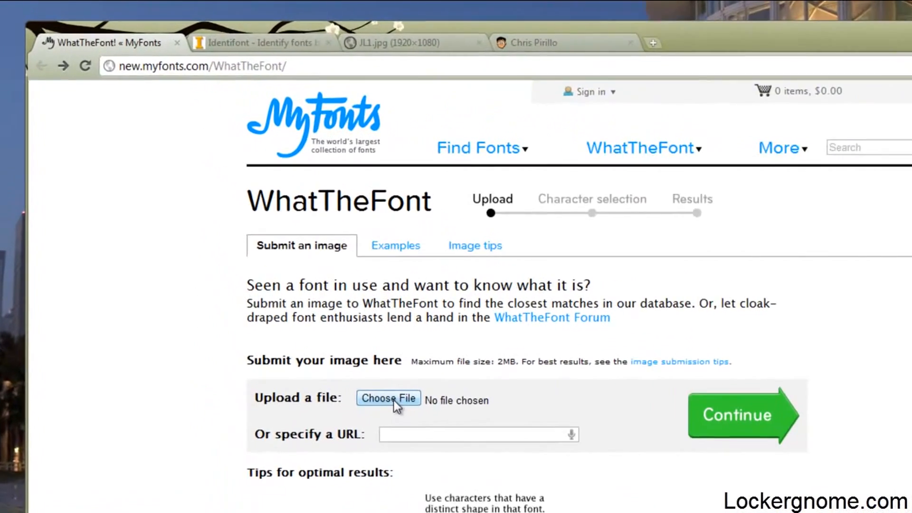
Upload Capture.PNG to WhatTheFont and confirm its recognised CHRIS PIRILLO letters for matching
click(387, 399)
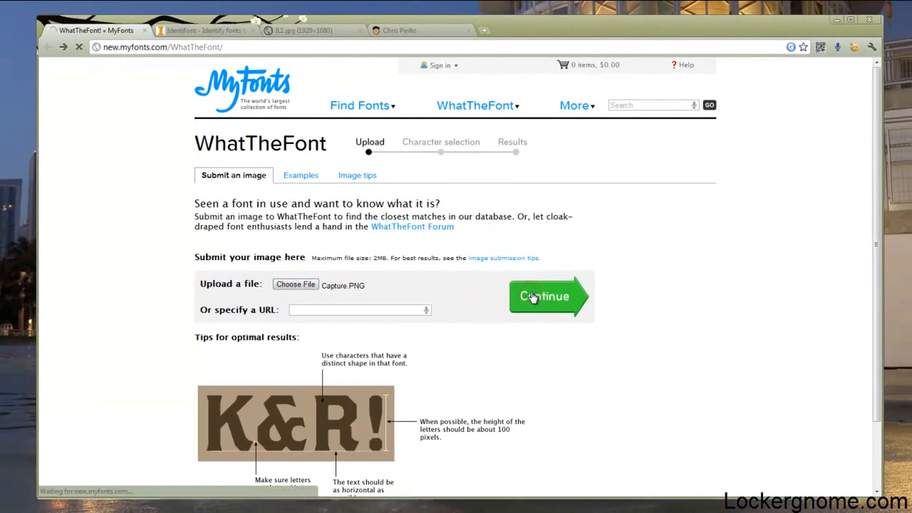
click(544, 297)
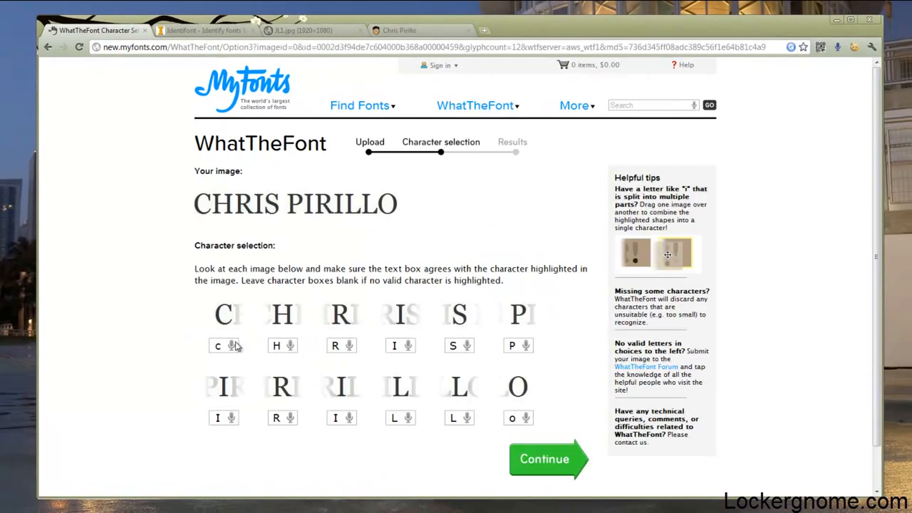
mouse_move(524, 242)
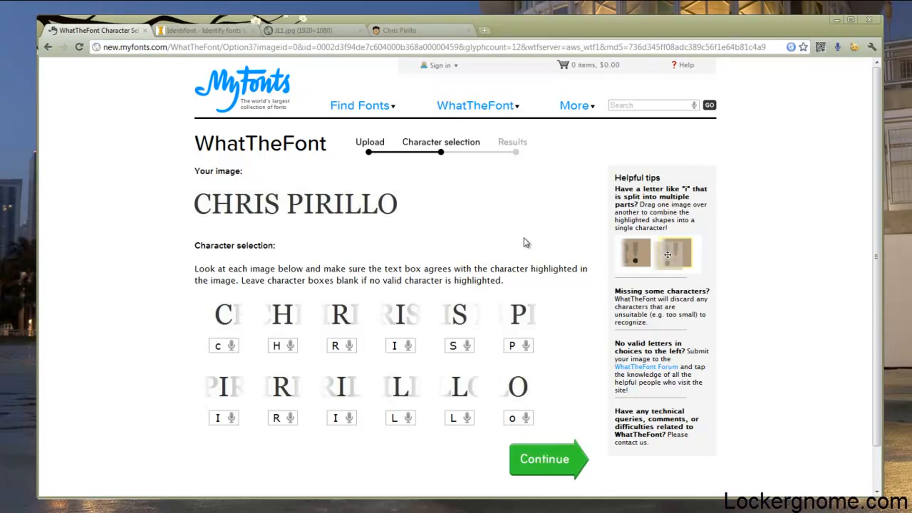
click(546, 459)
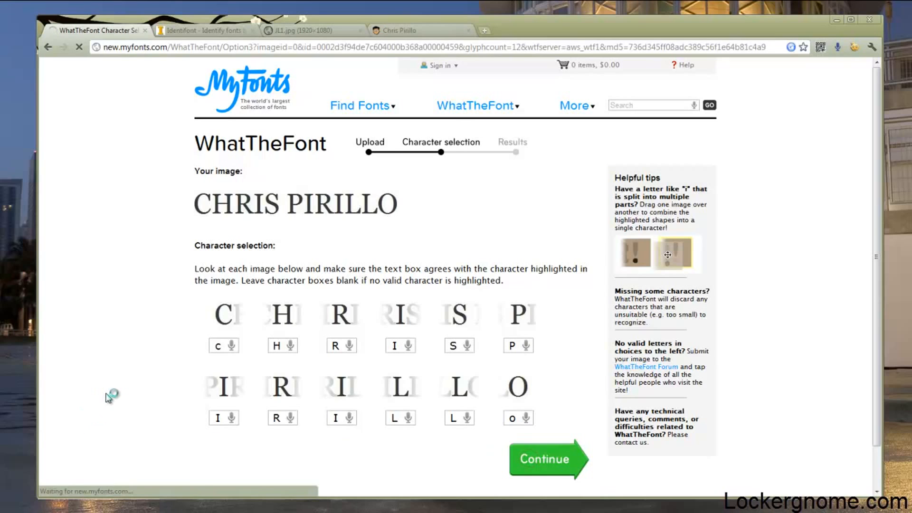
Browse the five serif matches and view the Esta Pro-Regular font page
click(544, 459)
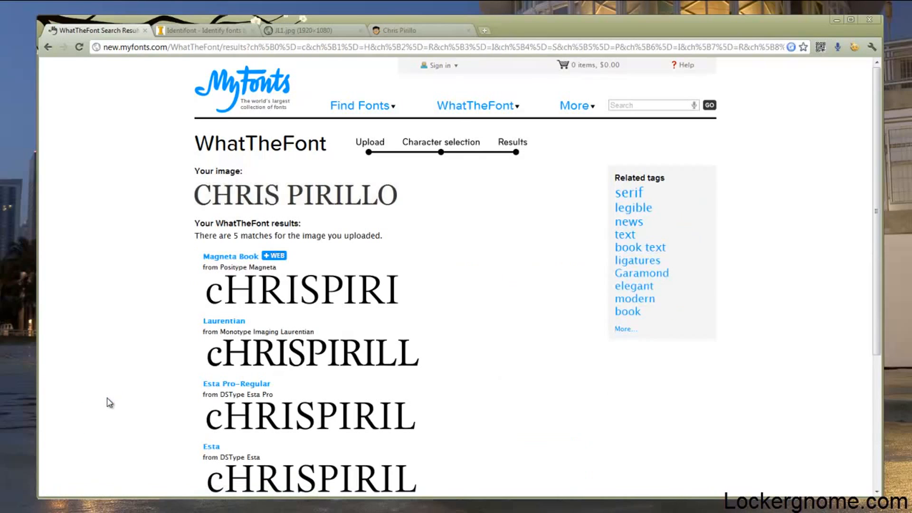
scroll(down, 3)
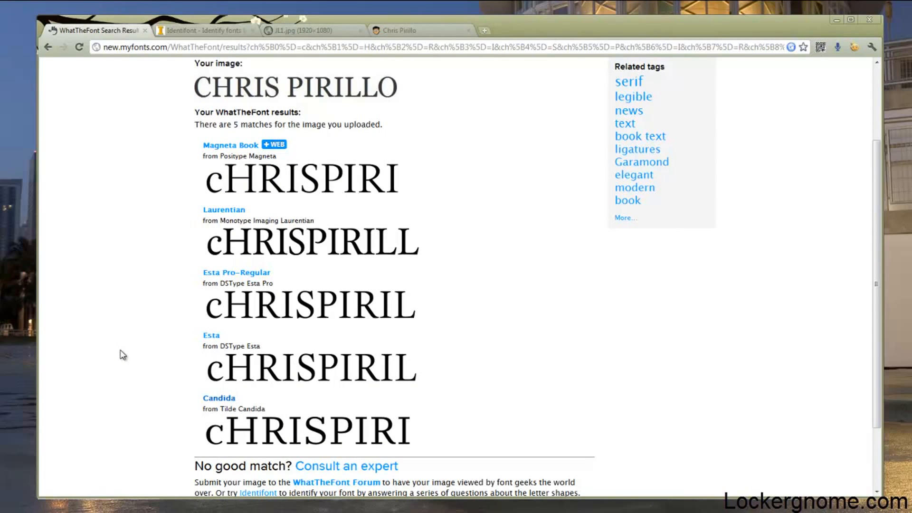
mouse_move(237, 272)
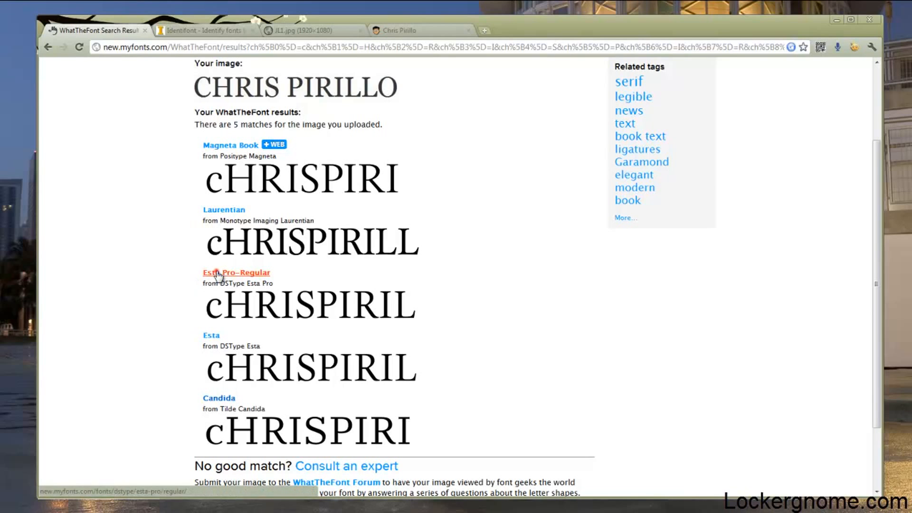
click(236, 272)
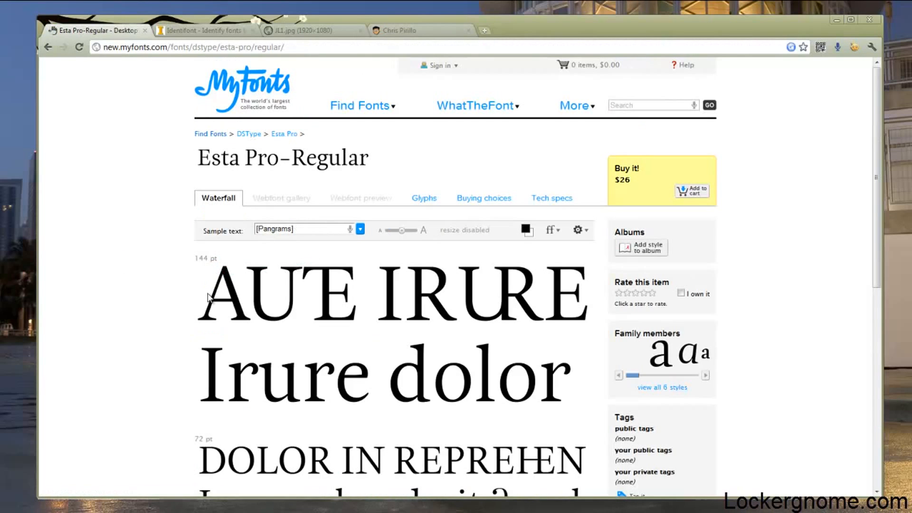
mouse_move(146, 132)
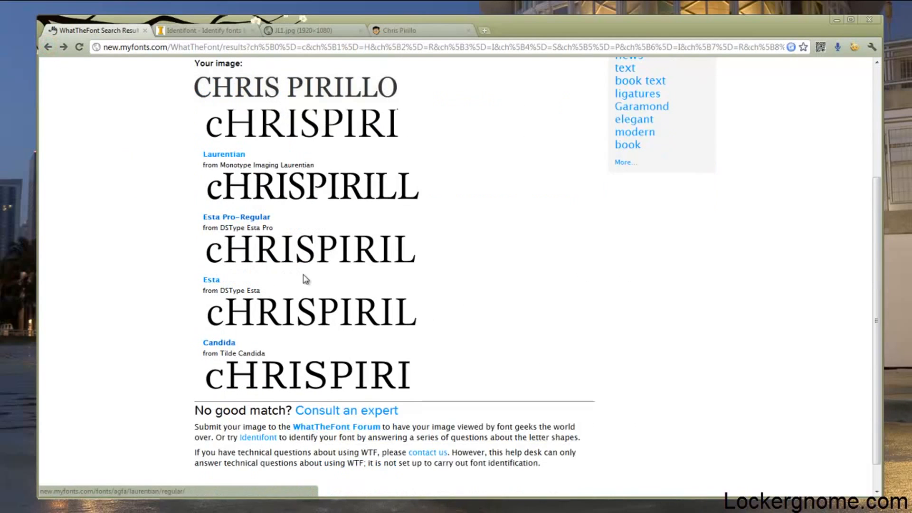
scroll(up, 3)
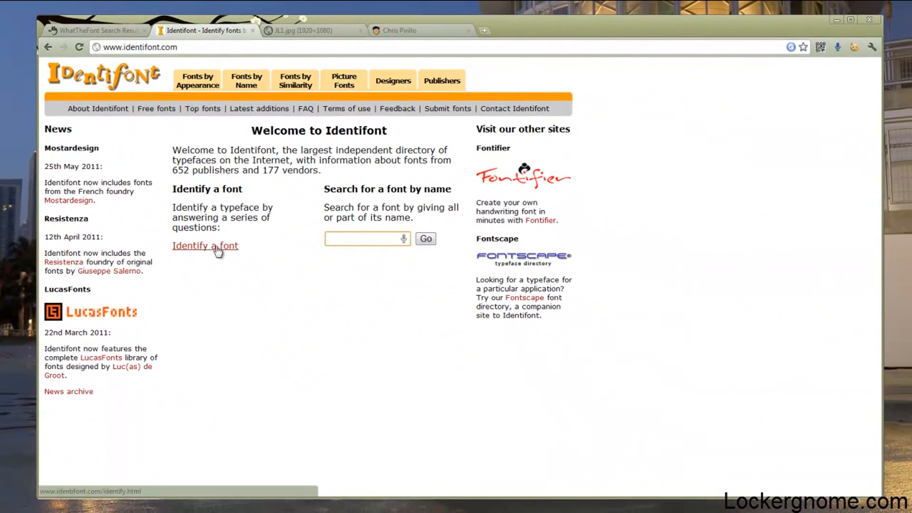
Start Identifont's appearance quiz and answer letter-shape questions, including J bar and U stem
click(205, 245)
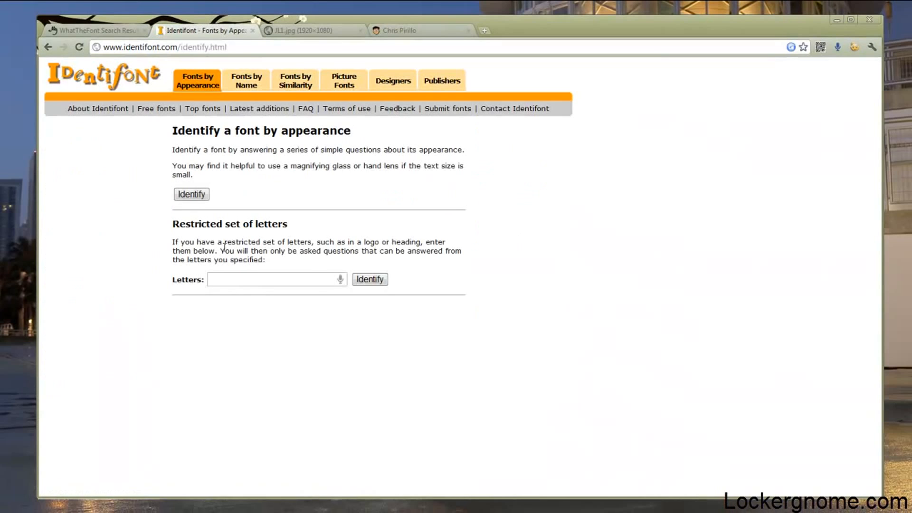
click(192, 194)
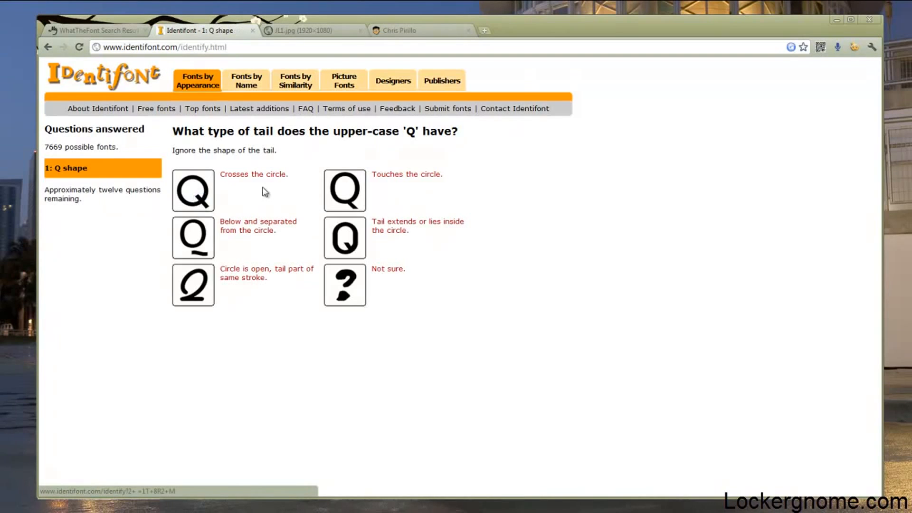
mouse_move(266, 197)
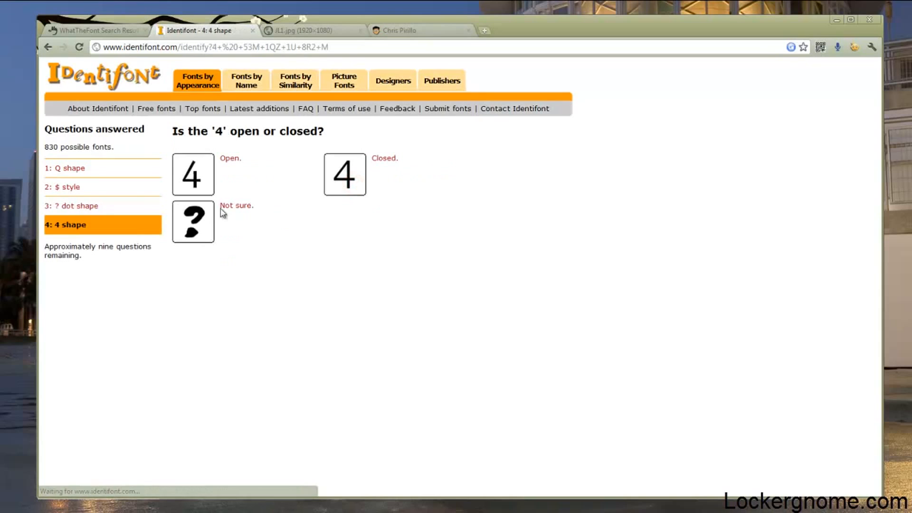
click(345, 174)
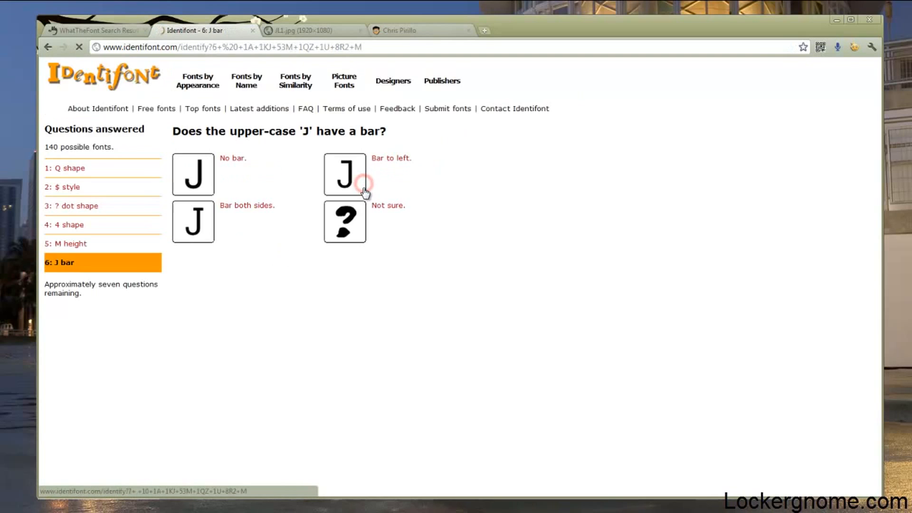
click(344, 174)
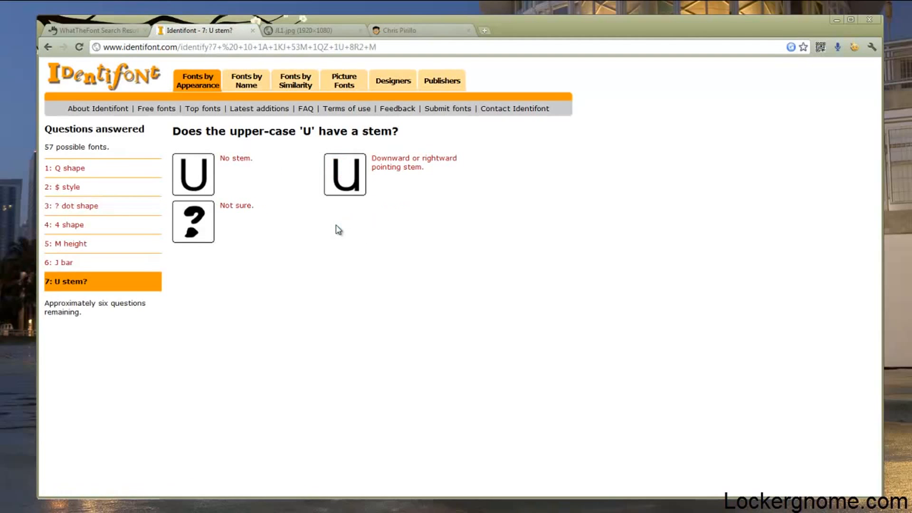
click(193, 222)
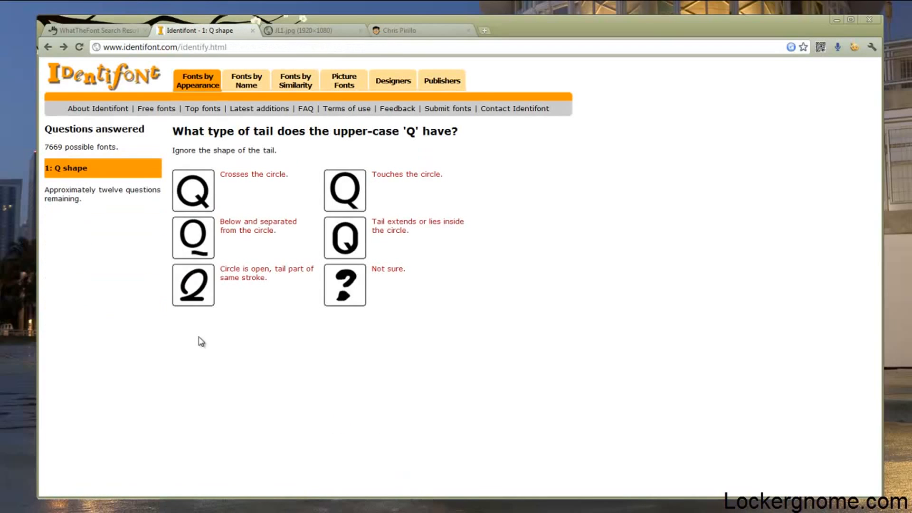
mouse_move(272, 214)
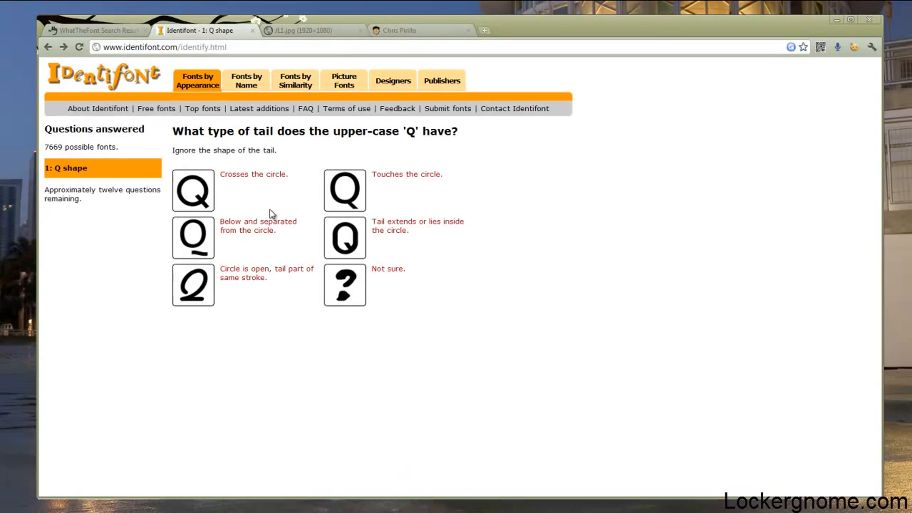
mouse_move(280, 135)
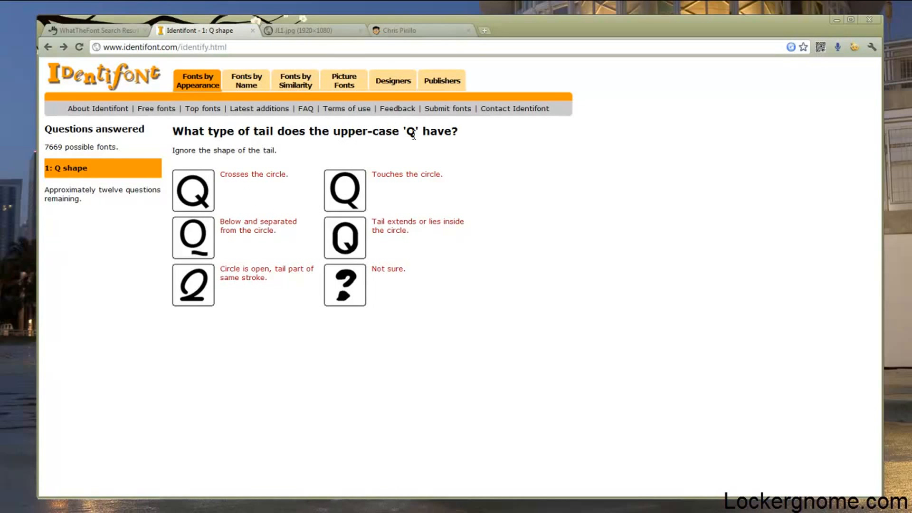
Switch between the Identifont quiz and the Chris Pirillo blog tab to compare lettering
click(399, 31)
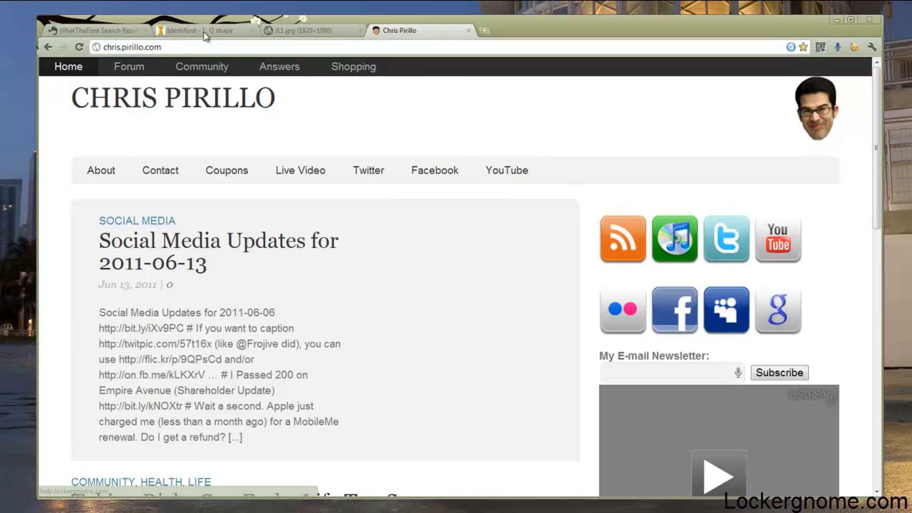
click(198, 30)
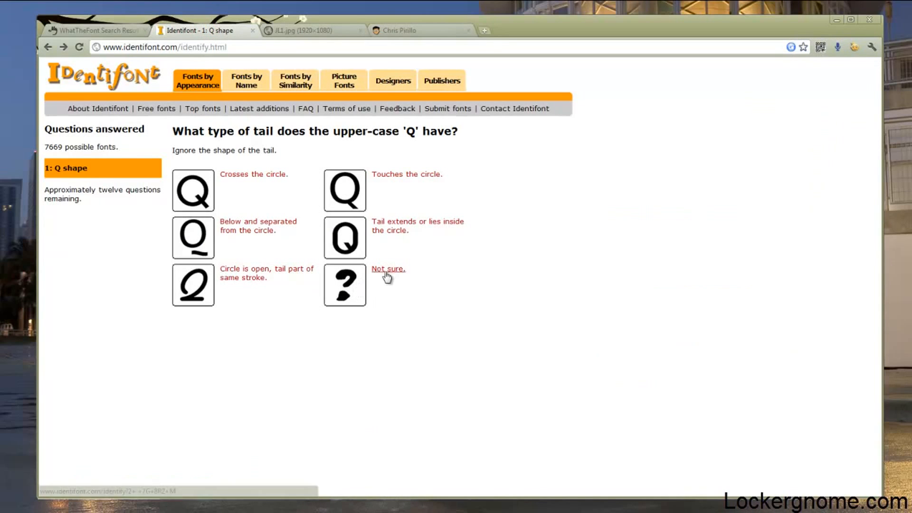
click(399, 31)
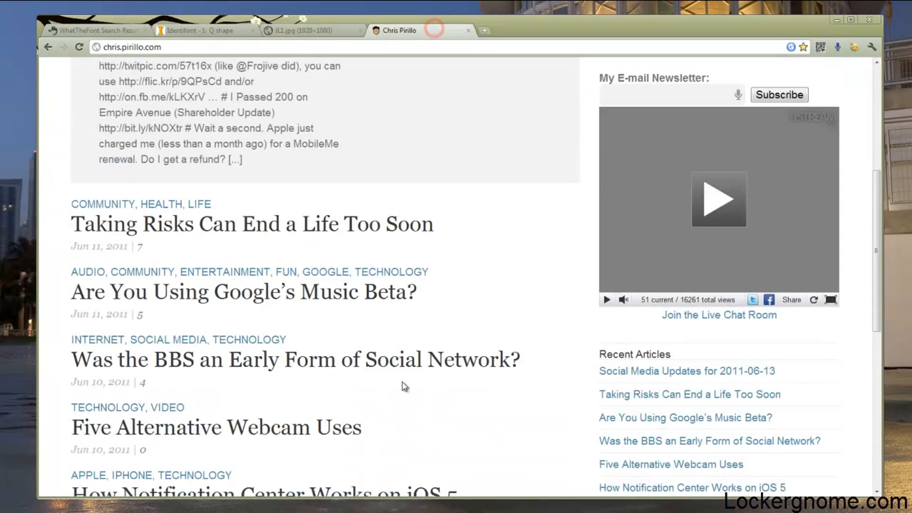
scroll(up, 3)
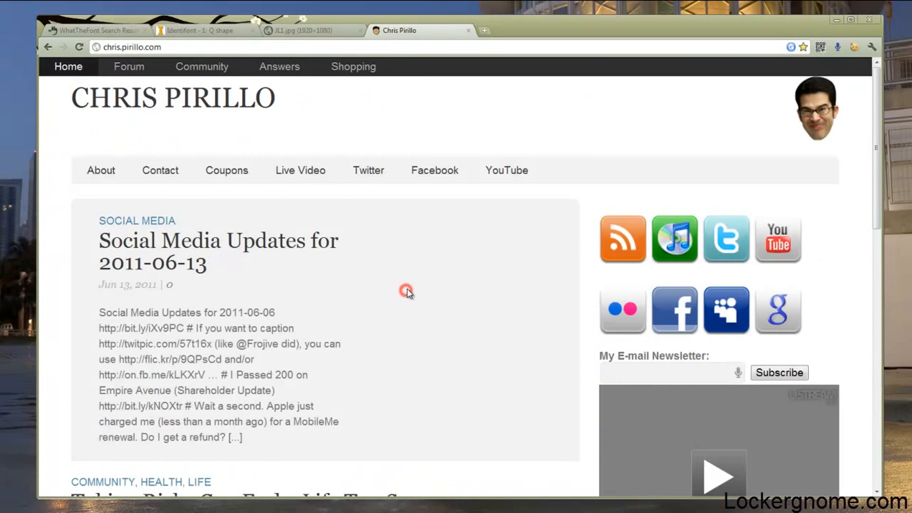
Search the blog page for 'Q', then return to Identifont's Q-tail question
key(ctrl+f)
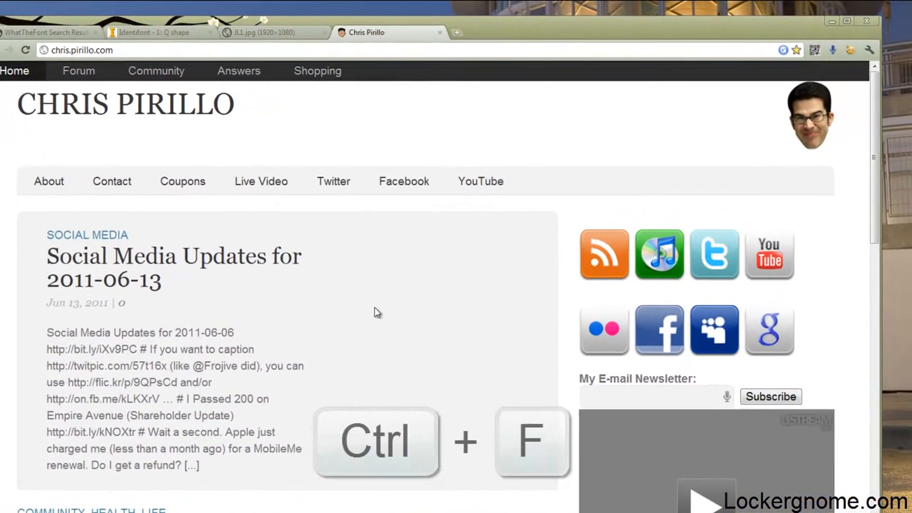
key(ctrl+f)
text(Q)
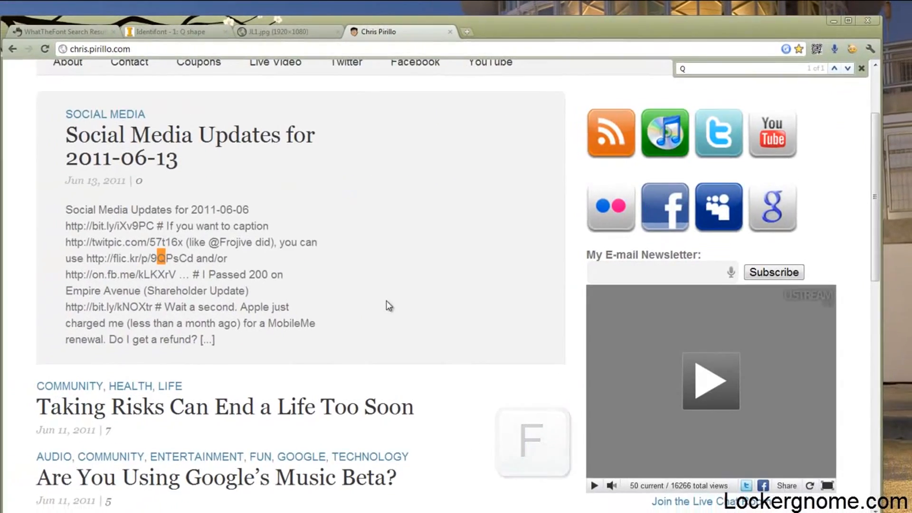
scroll(down, 3)
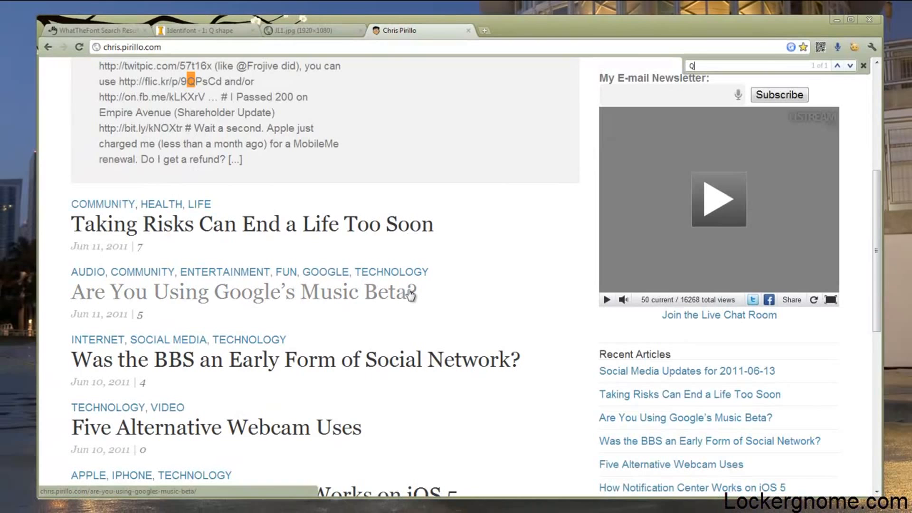
scroll(up, 3)
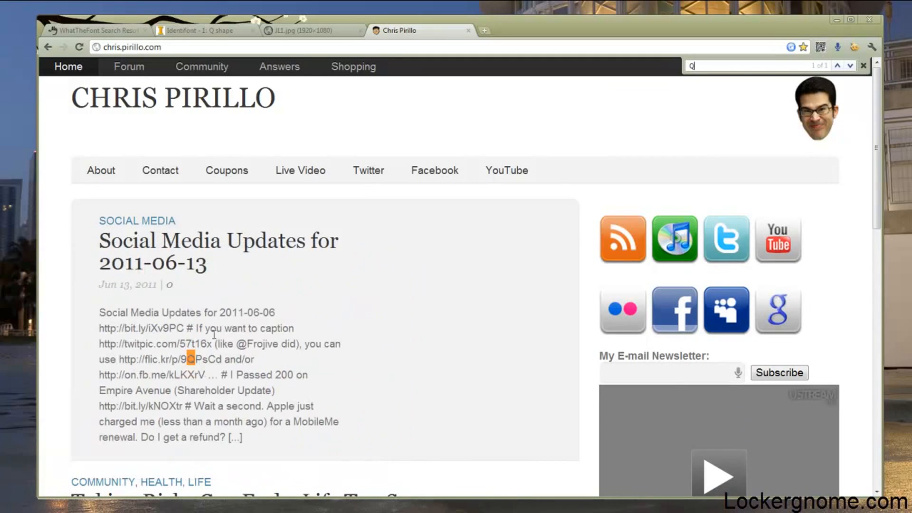
click(198, 31)
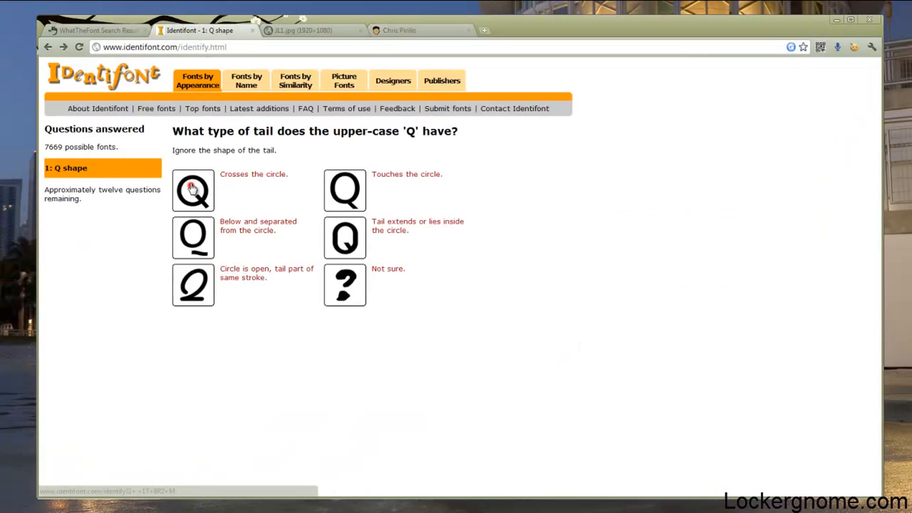
Answer that the Q tail crosses the circle, checking the blog tab between questions
click(192, 190)
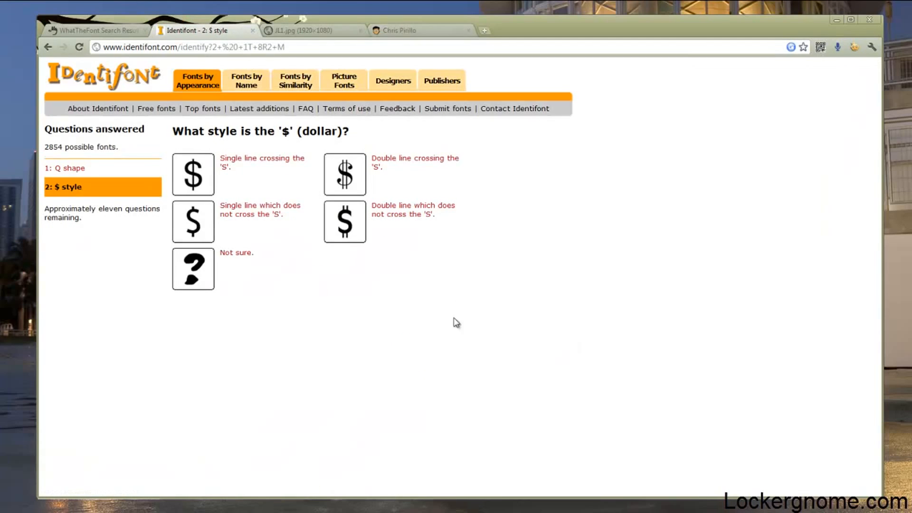
mouse_move(297, 274)
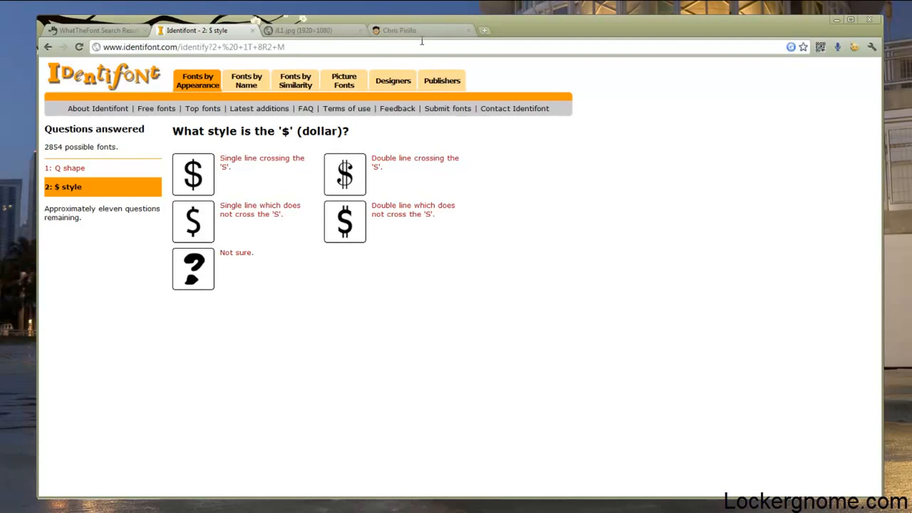
click(402, 30)
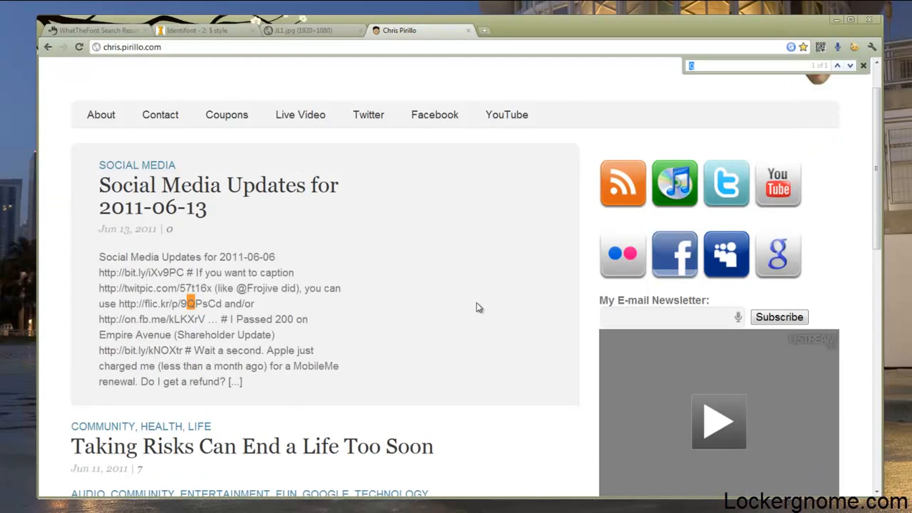
mouse_move(436, 345)
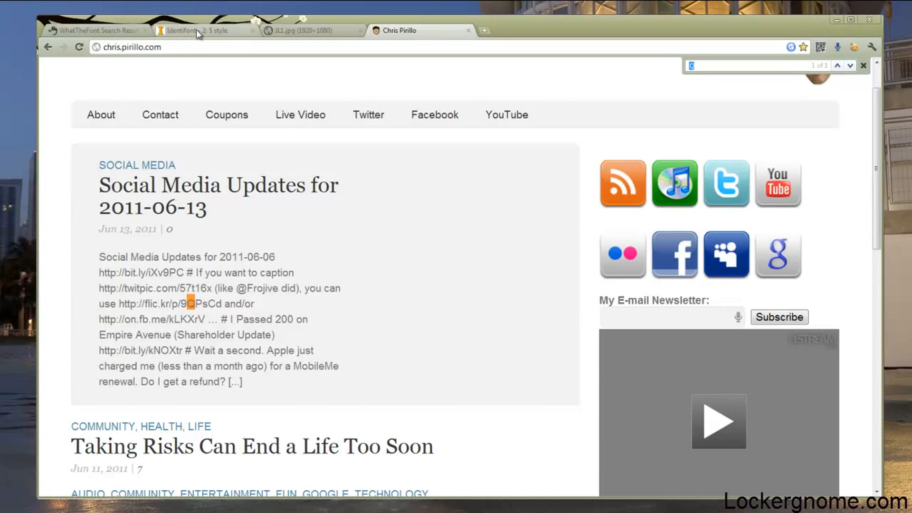
click(198, 30)
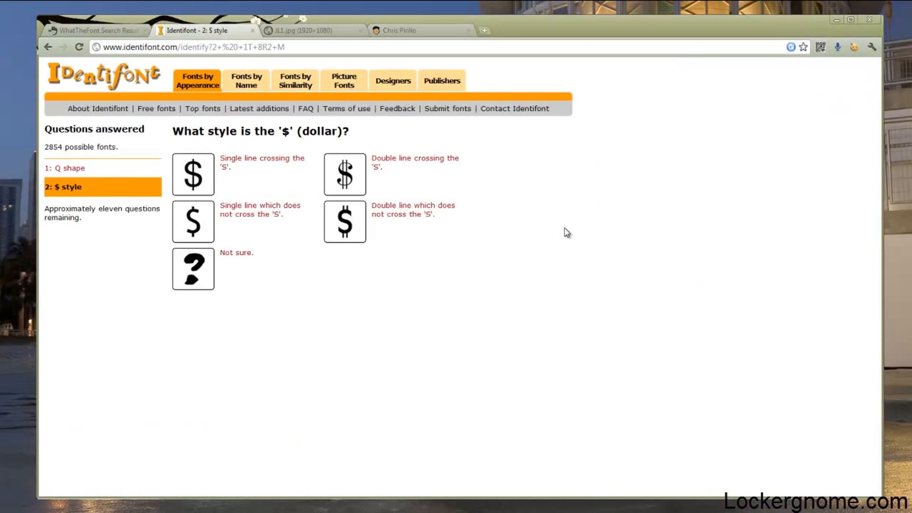
mouse_move(469, 87)
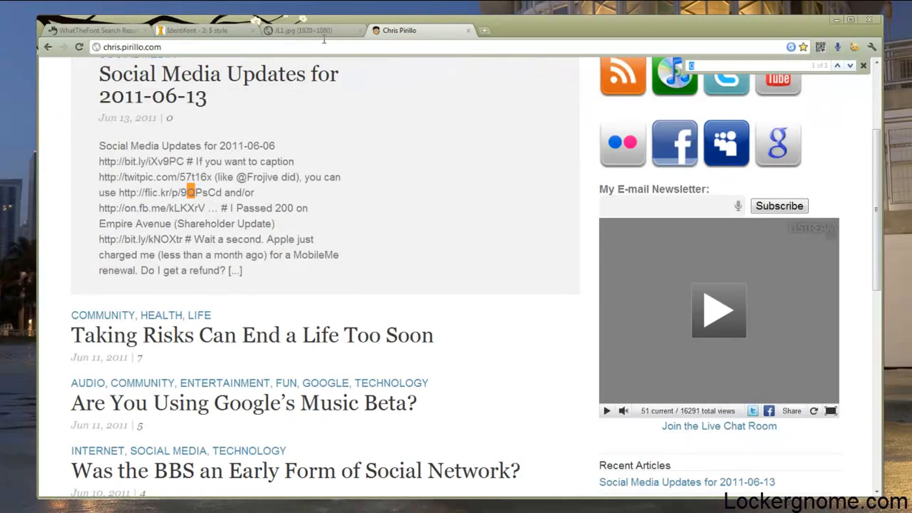
click(200, 30)
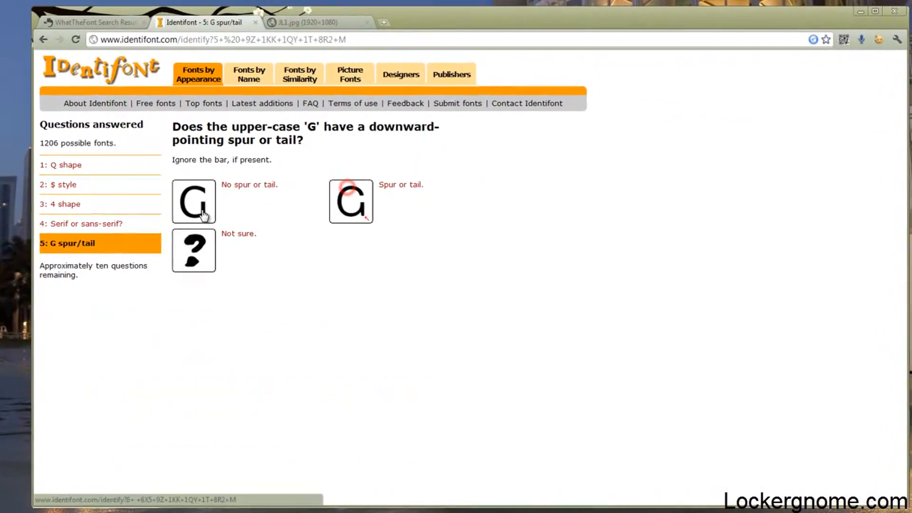